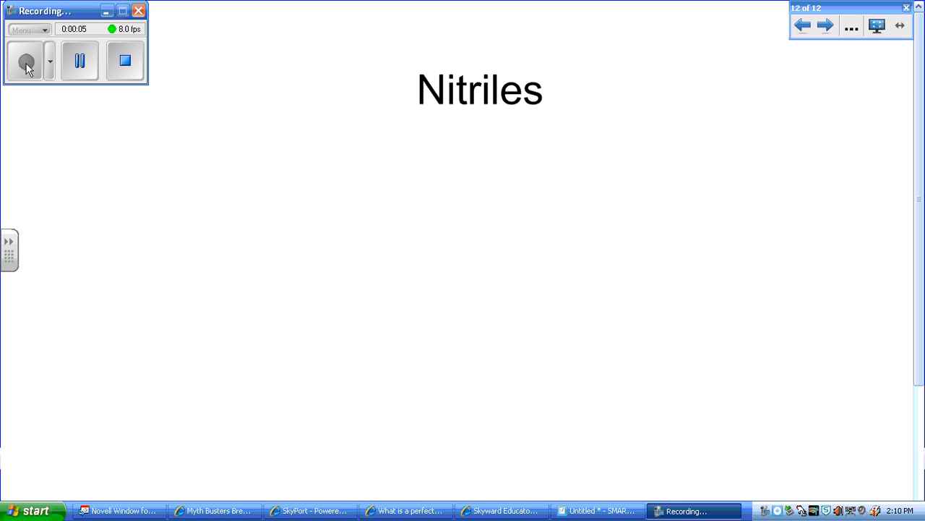
Step: Handwrite R–C≡N with a lone pair on N under the Nitriles title
drag(443, 155, 430, 213)
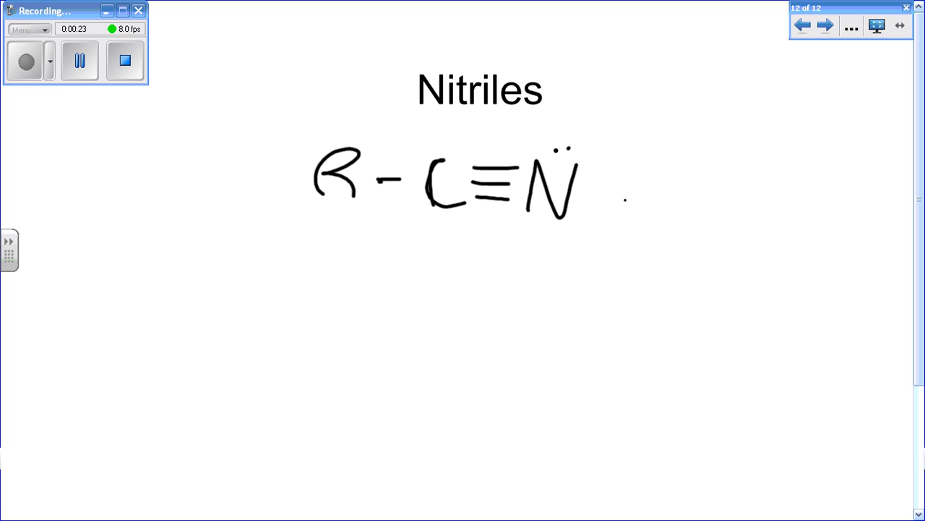
drag(626, 200, 651, 200)
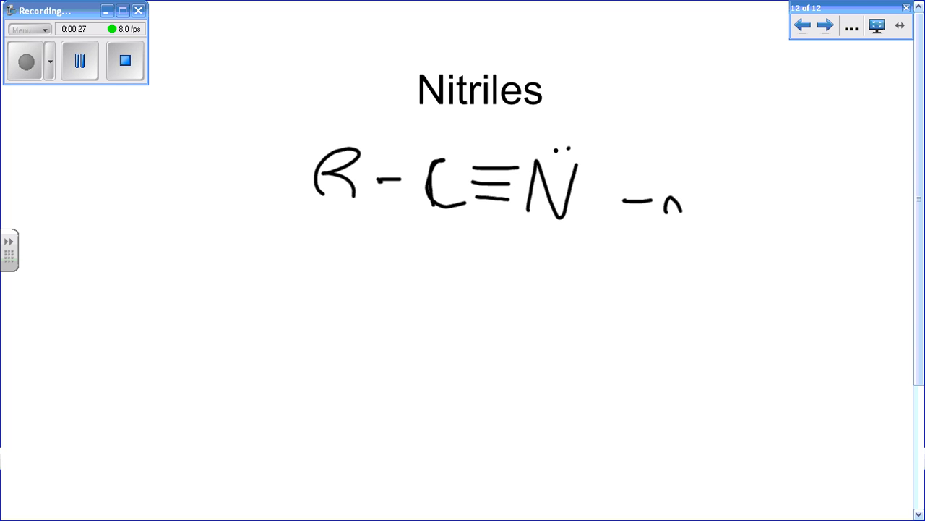
Step: Write '-nitrile' beside the R–C≡N formula
drag(657, 203, 730, 202)
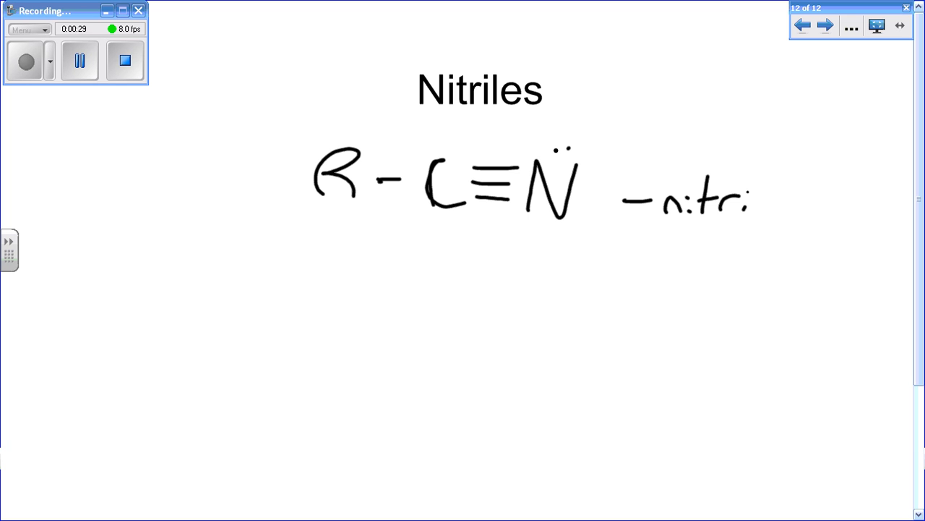
drag(752, 203, 796, 202)
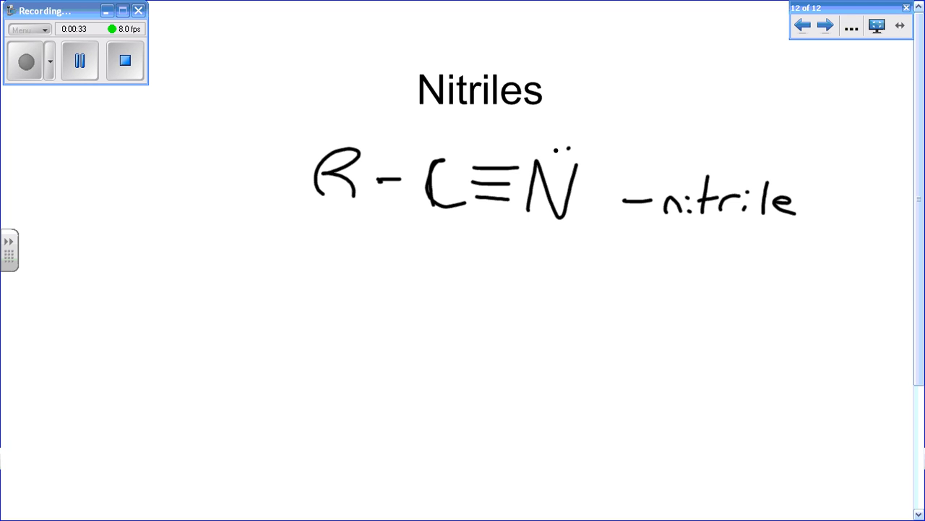
scroll(up, 3)
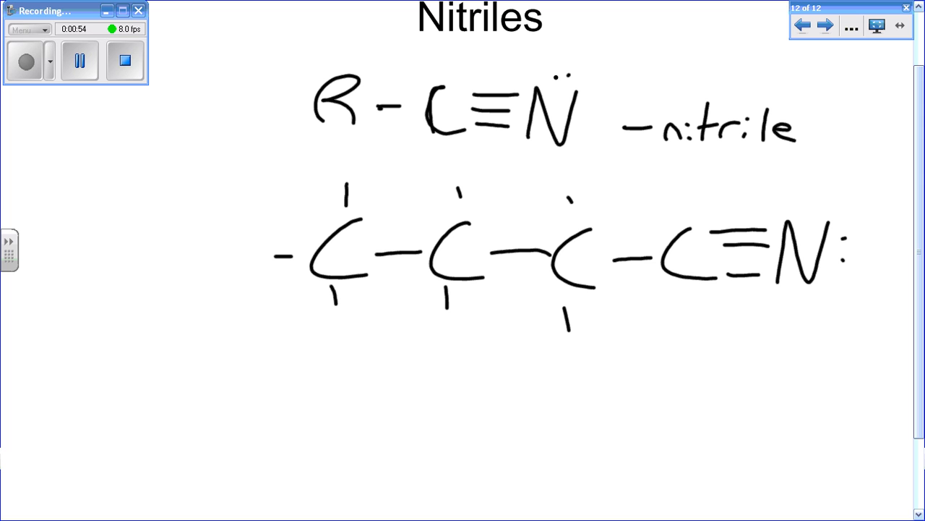
Step: Begin the compound's name beneath the four-carbon C≡N chain
drag(336, 373, 361, 376)
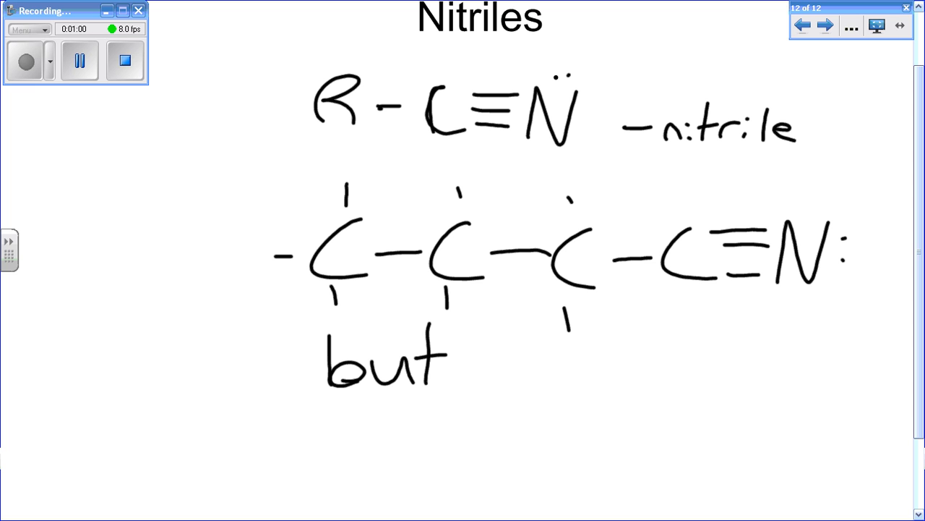
Step: Continue handwriting 'butanenitrile' under the carbon chain
drag(456, 354, 470, 379)
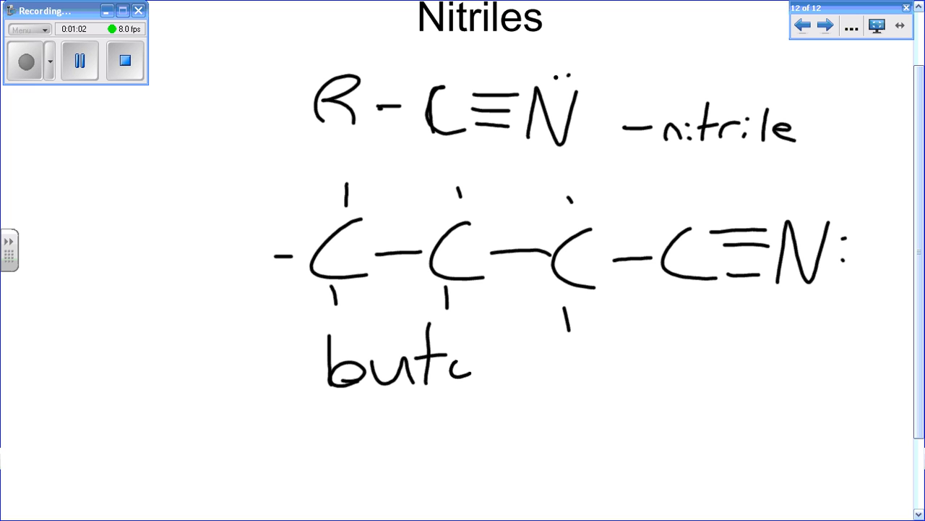